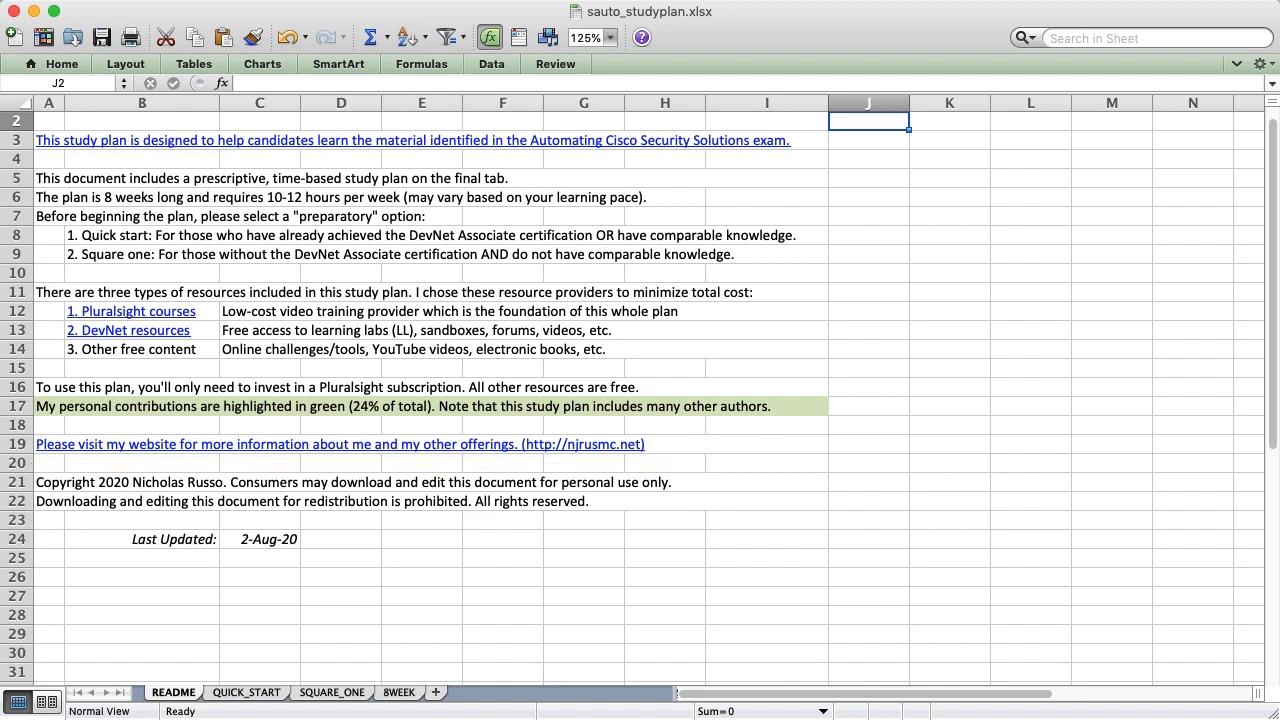
Step: Move from the QUICK_START sheet to the SQUARE_ONE sheet showing the 10-week, 120-hour DEVASC row
{"action": "left_click", "coordinate": [246, 692]}
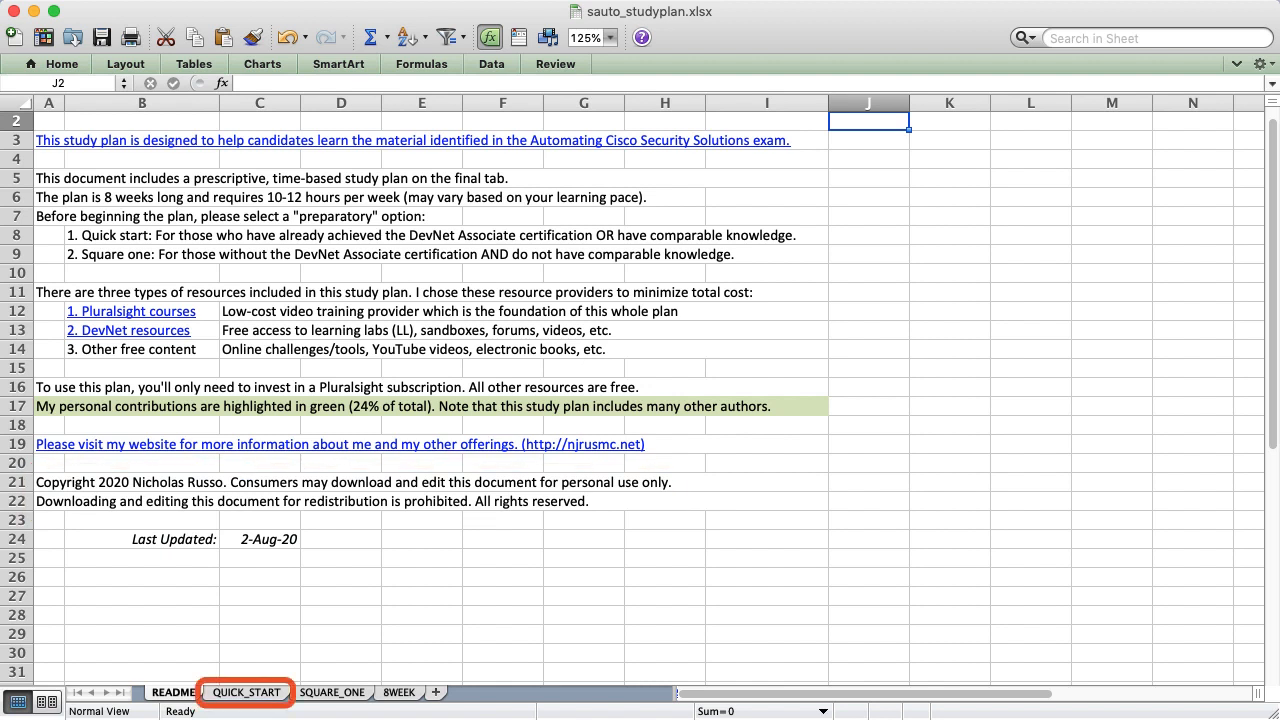
{"action": "left_click", "coordinate": [246, 692]}
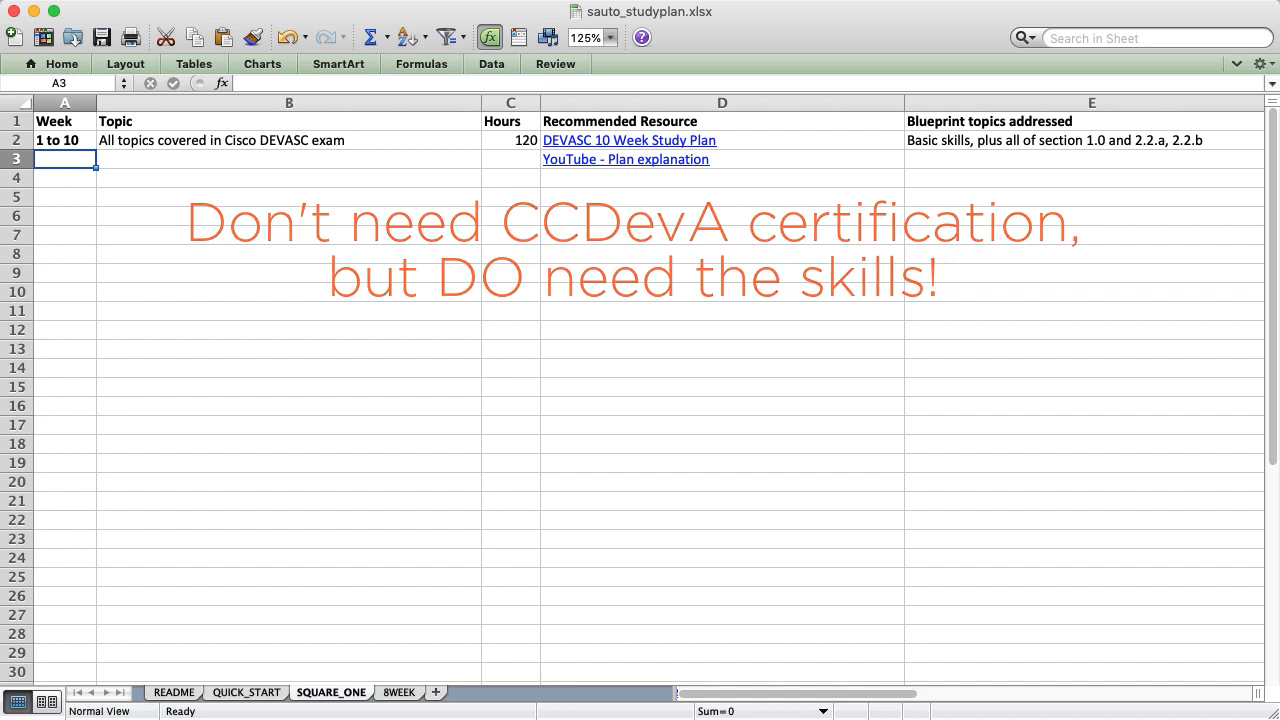
{"action": "left_click", "coordinate": [628, 140]}
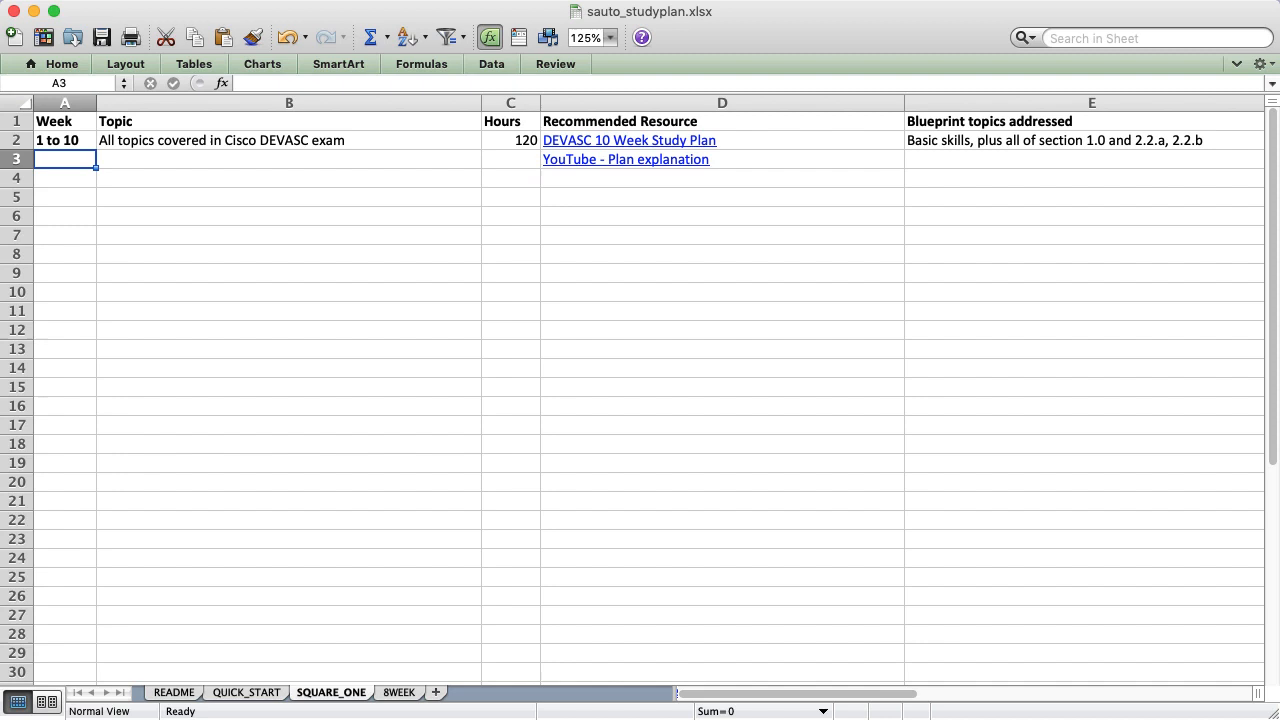
{"action": "left_click", "coordinate": [414, 692]}
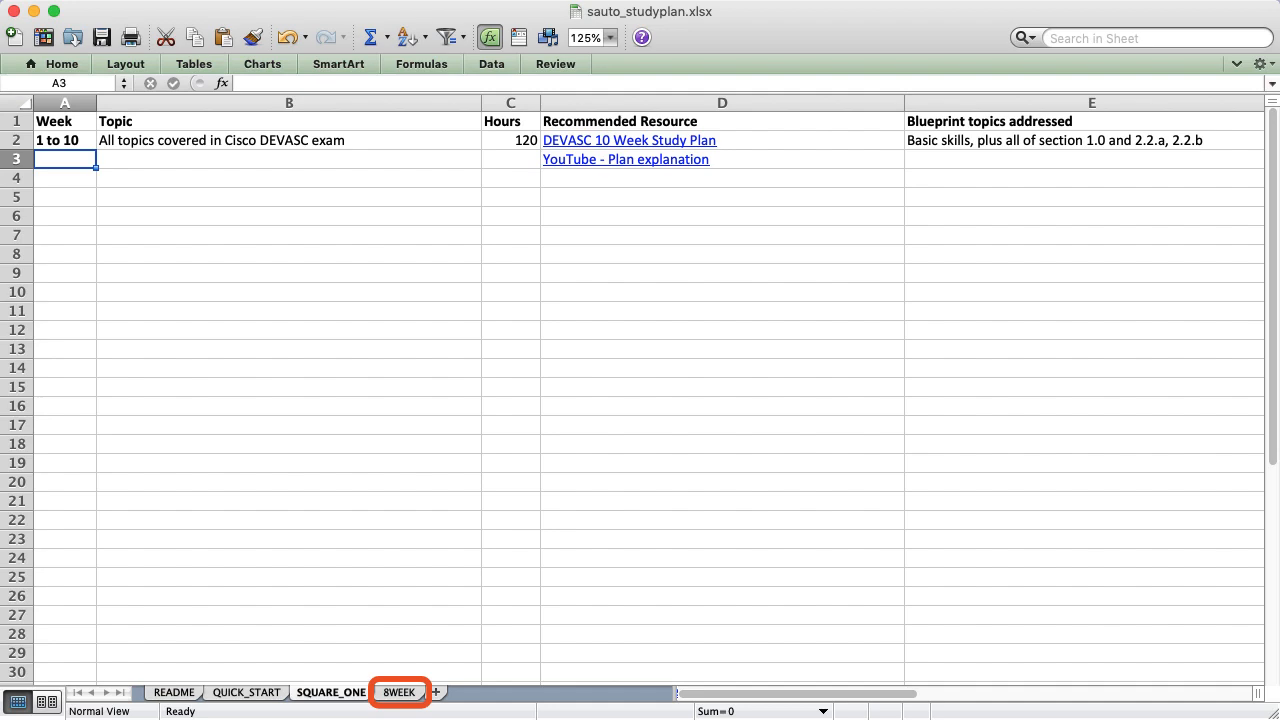
Step: Show the 8WEEK sheet and scroll toward the week 2 and 3 FTD, FMC, AMP and ThreatGrid rows
{"action": "left_click", "coordinate": [412, 692]}
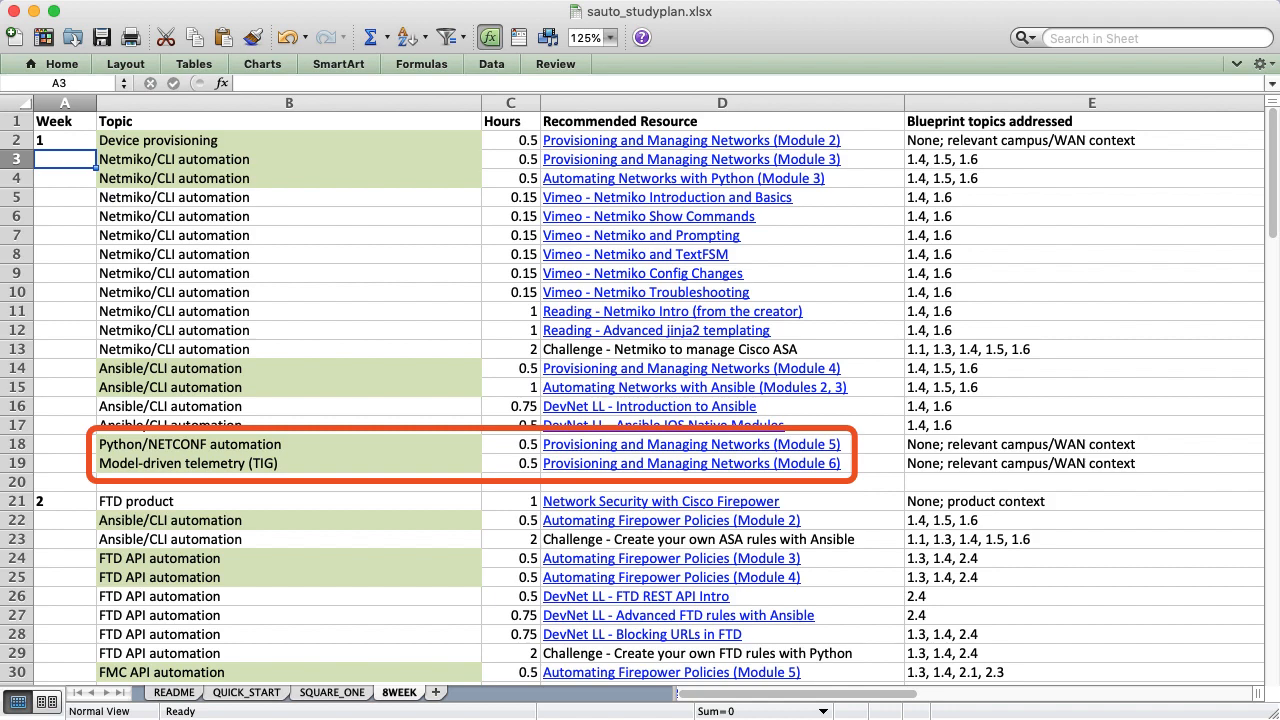
{"action": "scroll", "scroll_direction": "down", "scroll_amount": 3}
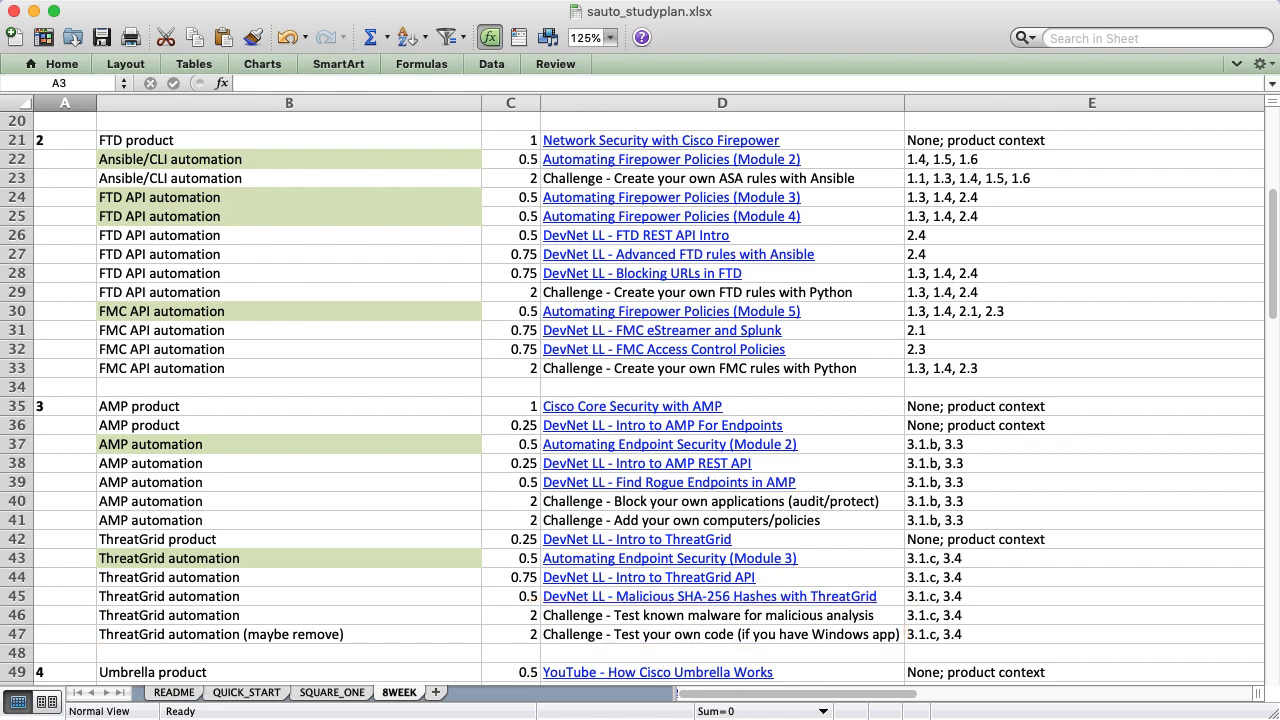
Step: Scroll the 8WEEK plan down to the weeks 4 to 6 Umbrella, ISE and StealthWatch rows
{"action": "scroll", "scroll_direction": "down", "scroll_amount": 3}
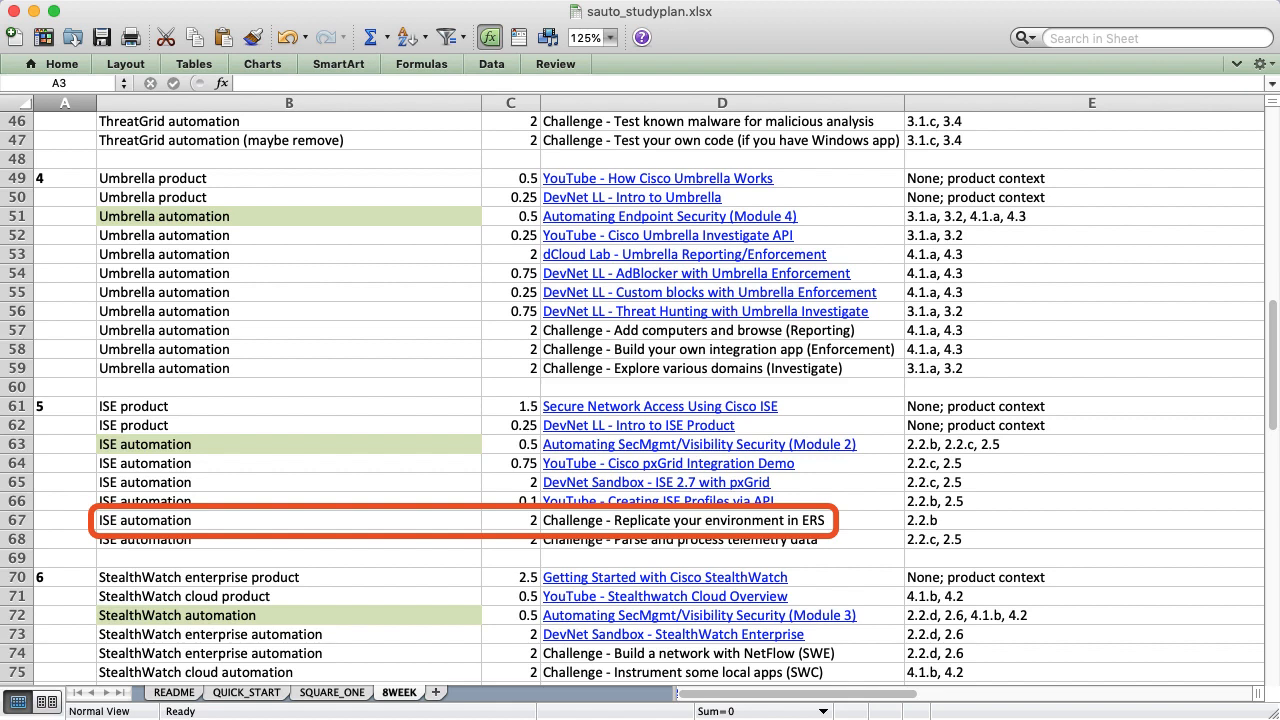
Step: Select a cell in the week 4 to 6 Umbrella, ISE and StealthWatch section
{"action": "left_click", "coordinate": [164, 540]}
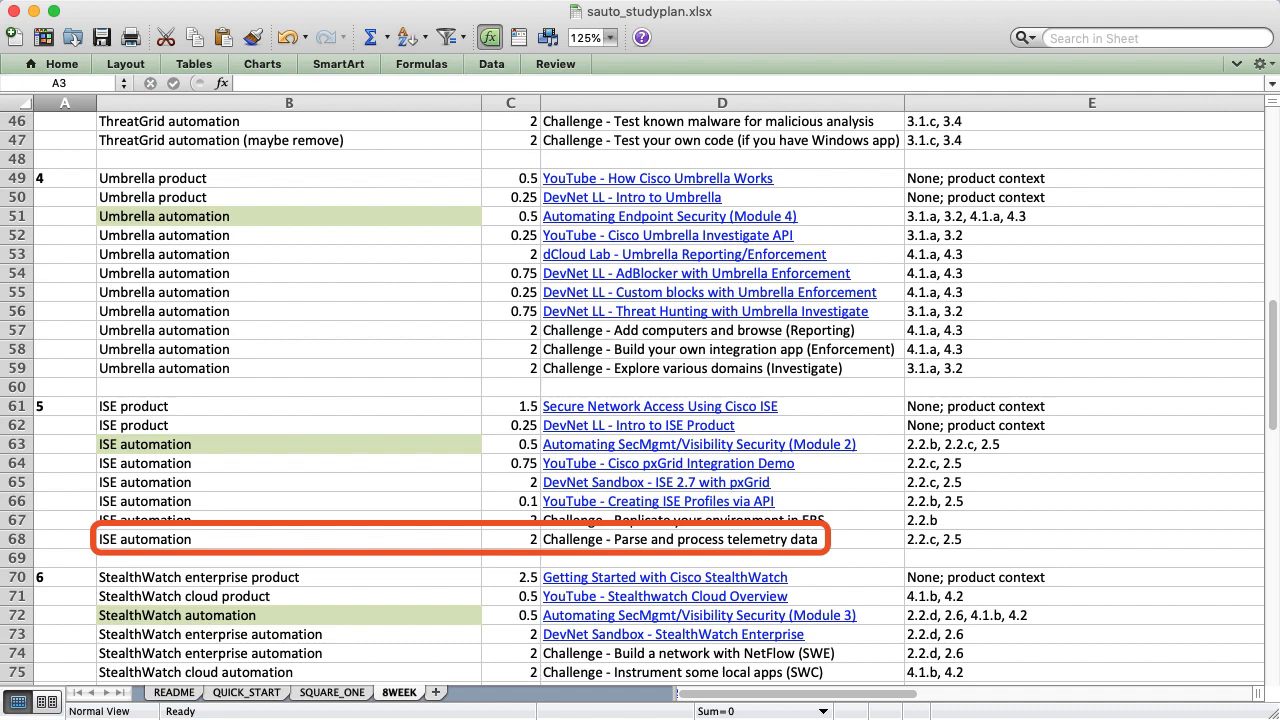
{"action": "scroll", "scroll_direction": "down", "scroll_amount": 3}
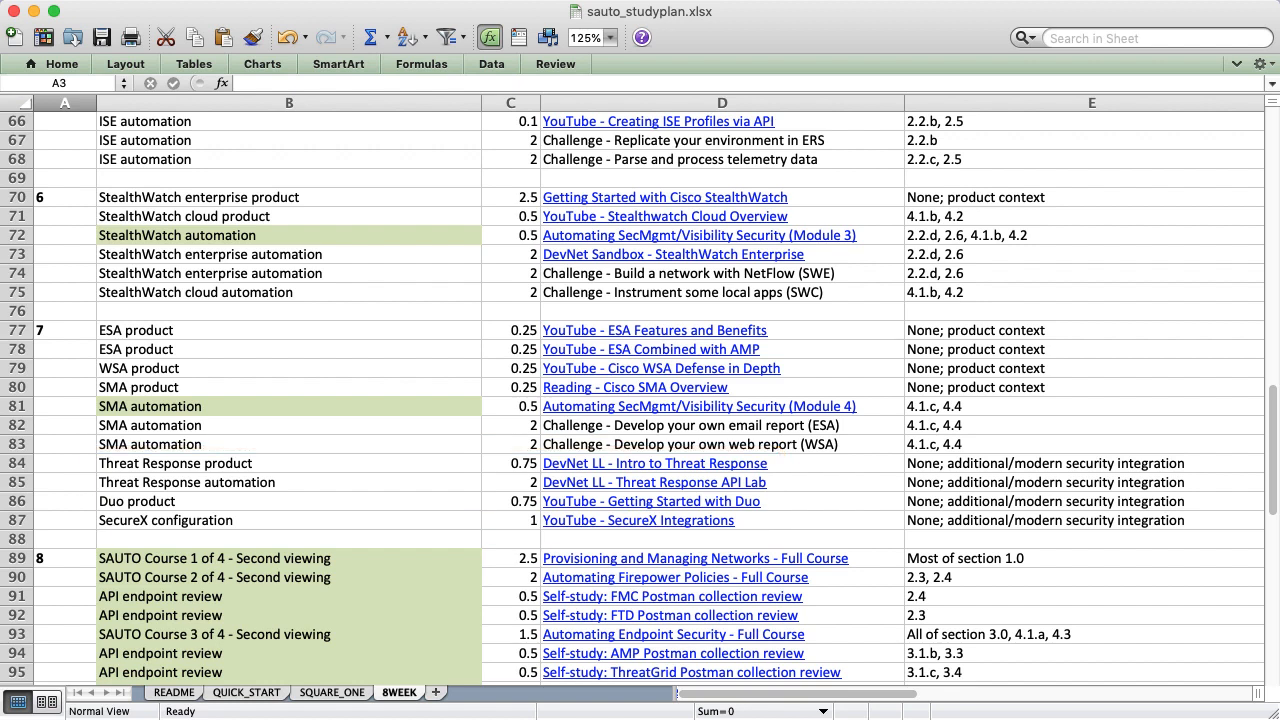
Step: Scroll to the bottom showing week 8's API endpoint review rows and 'Other experiences'
{"action": "scroll", "scroll_direction": "down", "scroll_amount": 3}
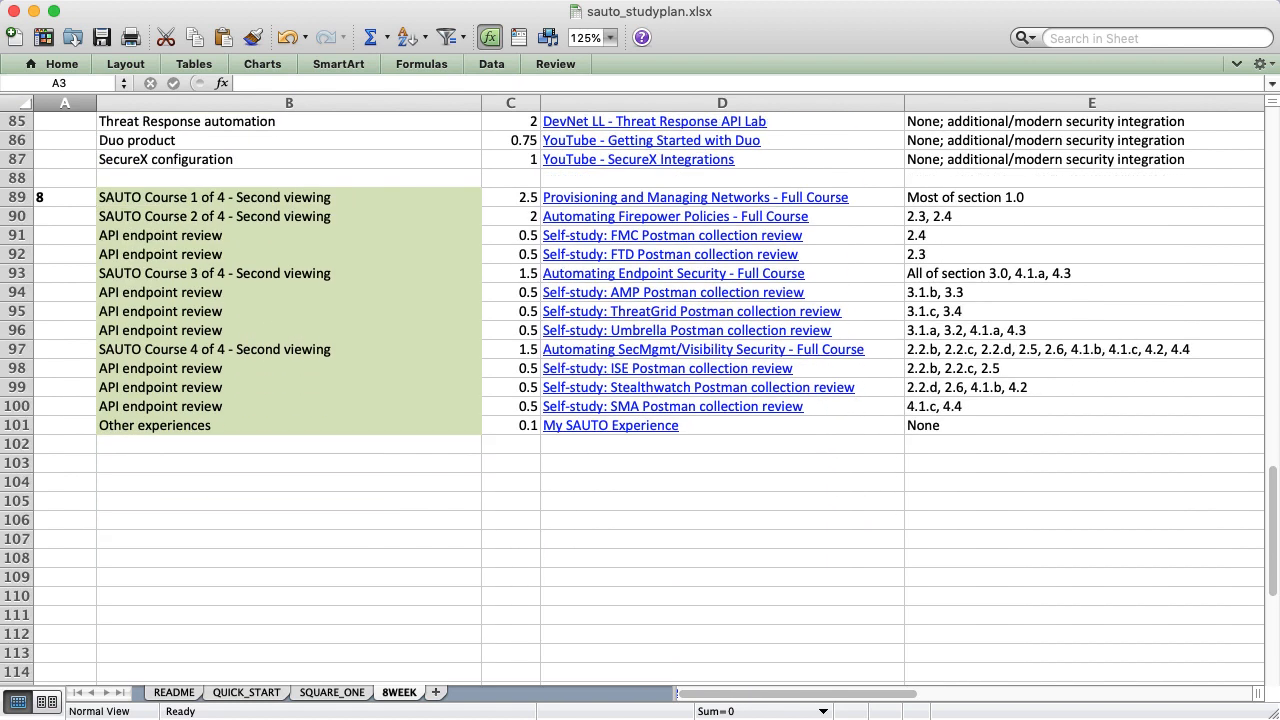